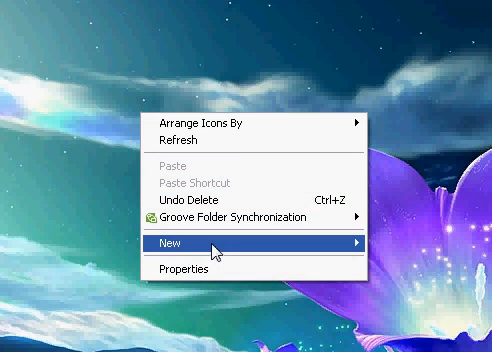
mouse_move(380, 238)
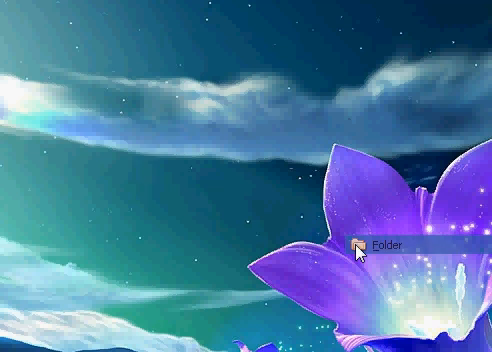
- Create a new desktop folder with a blank Alt+255 name
left_click(377, 244)
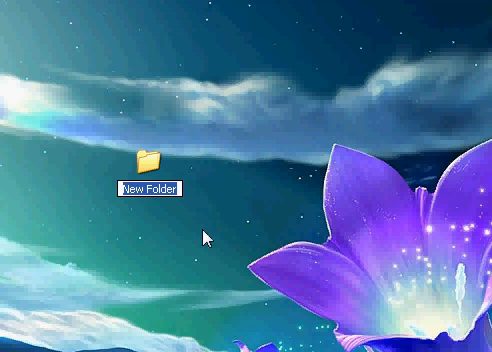
left_click(150, 189)
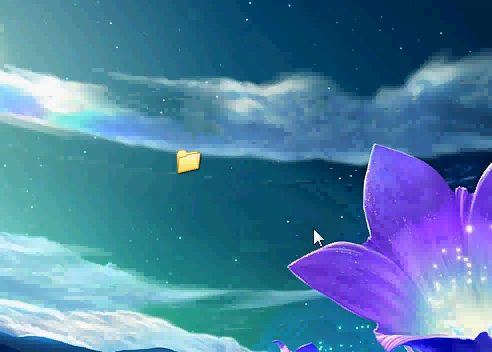
mouse_move(296, 120)
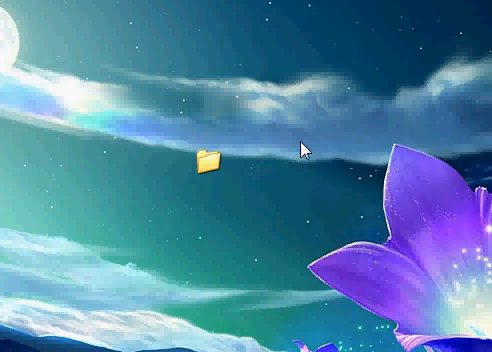
- Create a desktop shortcut pointing to charmap.exe
right_click(303, 145)
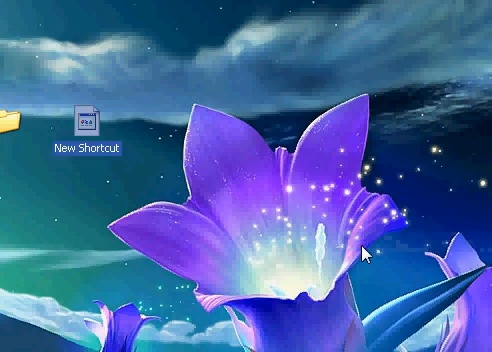
double_click(87, 113)
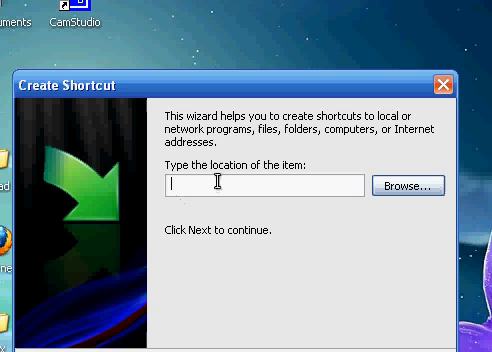
type("charmap.exe")
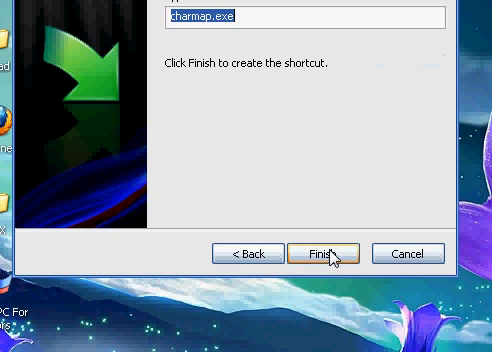
left_click(320, 253)
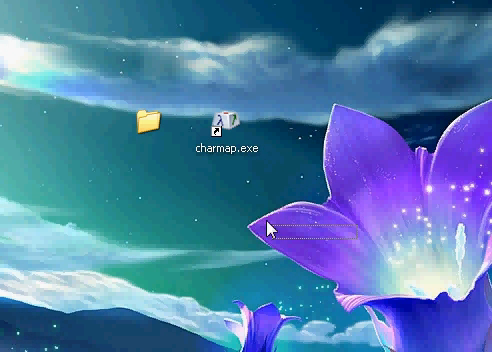
mouse_move(224, 128)
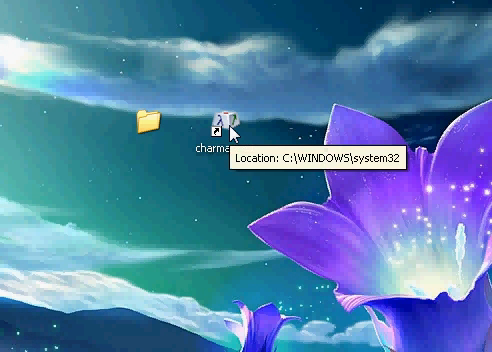
mouse_move(217, 112)
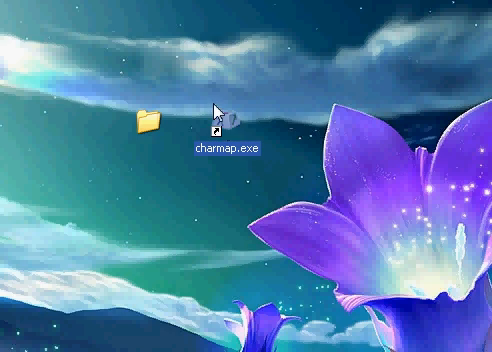
- Launch Character Map from the charmap.exe shortcut
double_click(213, 132)
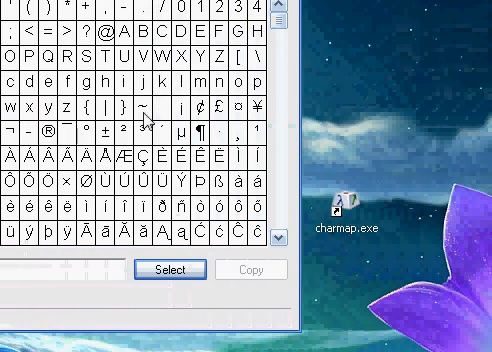
mouse_move(158, 108)
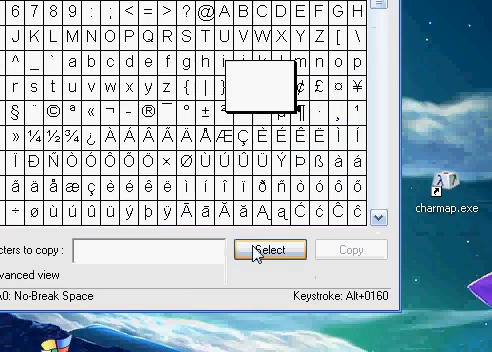
mouse_move(349, 249)
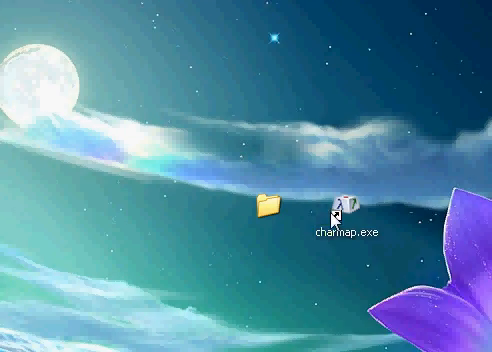
- Rename the charmap.exe shortcut by pasting the copied No-Break Space character
right_click(342, 205)
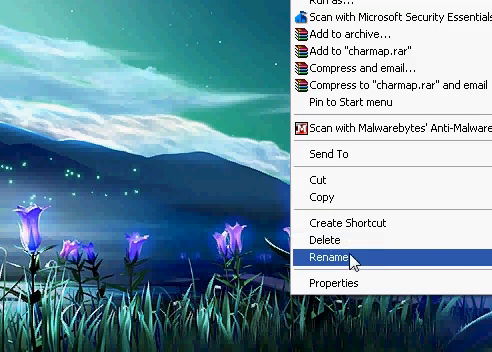
left_click(328, 260)
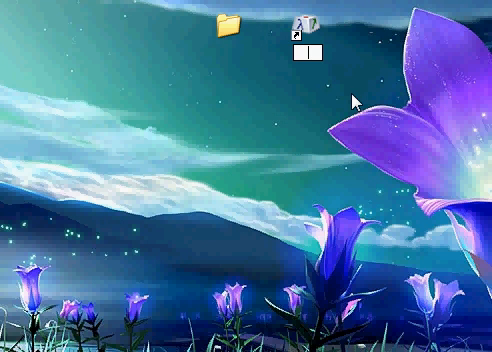
mouse_move(333, 103)
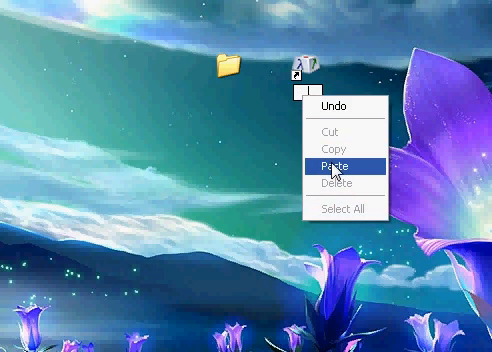
left_click(330, 161)
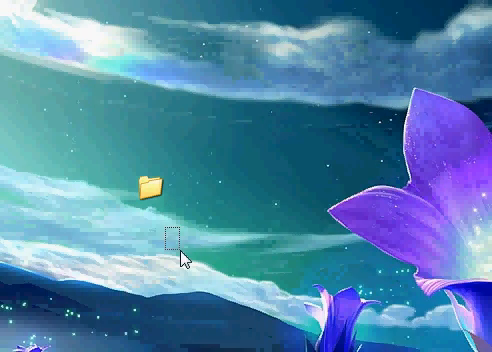
- Pick an empty SHELL32.dll icon slot for the nameless folder in Properties
right_click(152, 186)
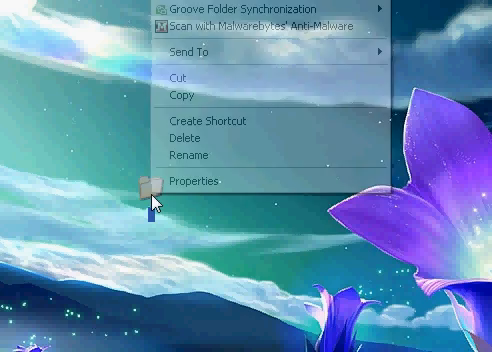
left_click(196, 181)
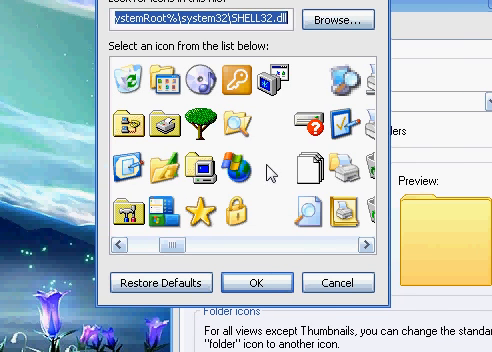
left_click(264, 168)
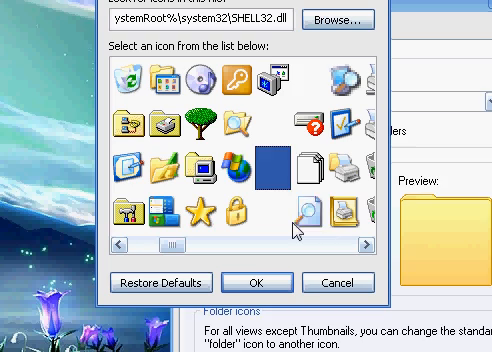